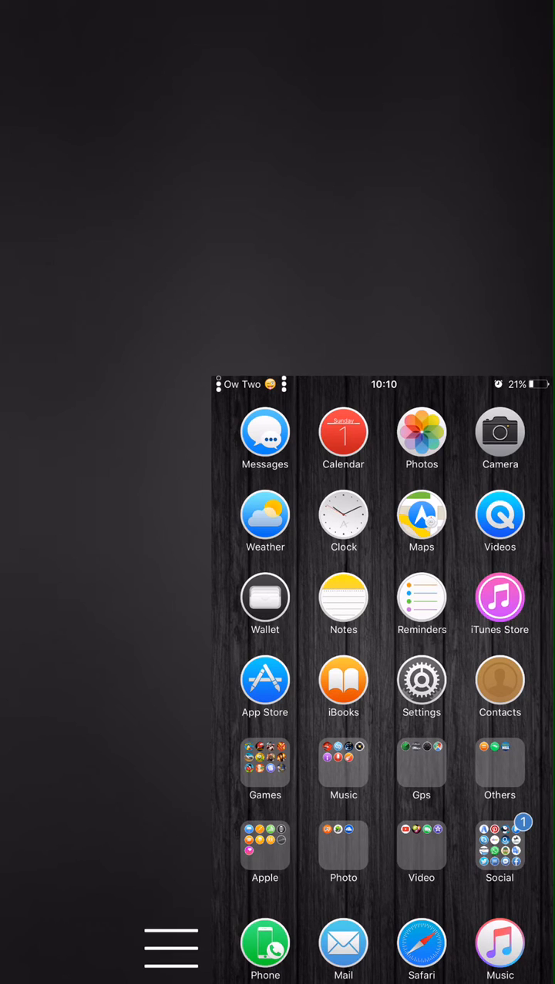
- Swipe between shrunk home pages, dismiss the Low Battery alert and bring up the shortcut menu
{"action": "scroll", "scroll_direction": "left", "scroll_amount": 3}
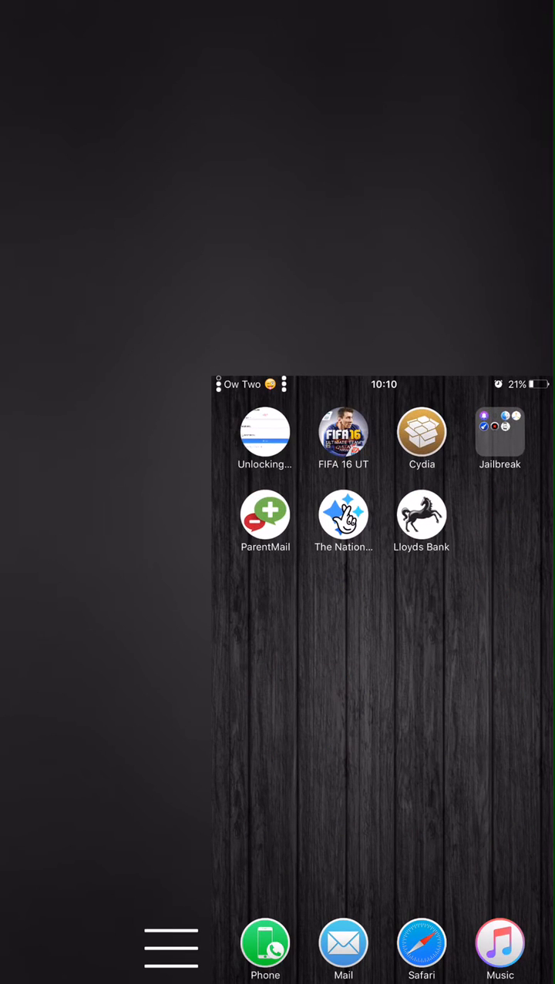
{"action": "scroll", "scroll_direction": "left", "scroll_amount": 3}
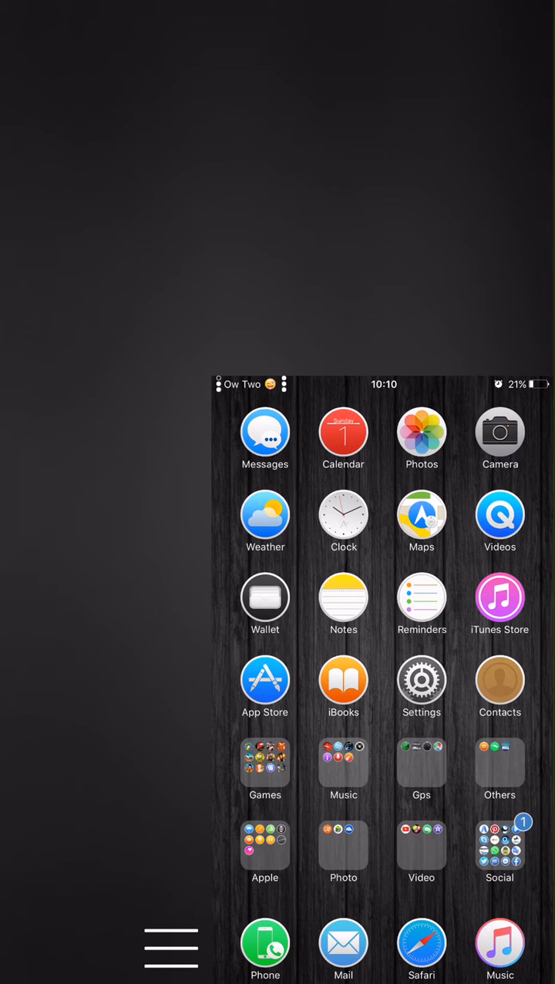
{"action": "left_click", "coordinate": [265, 438]}
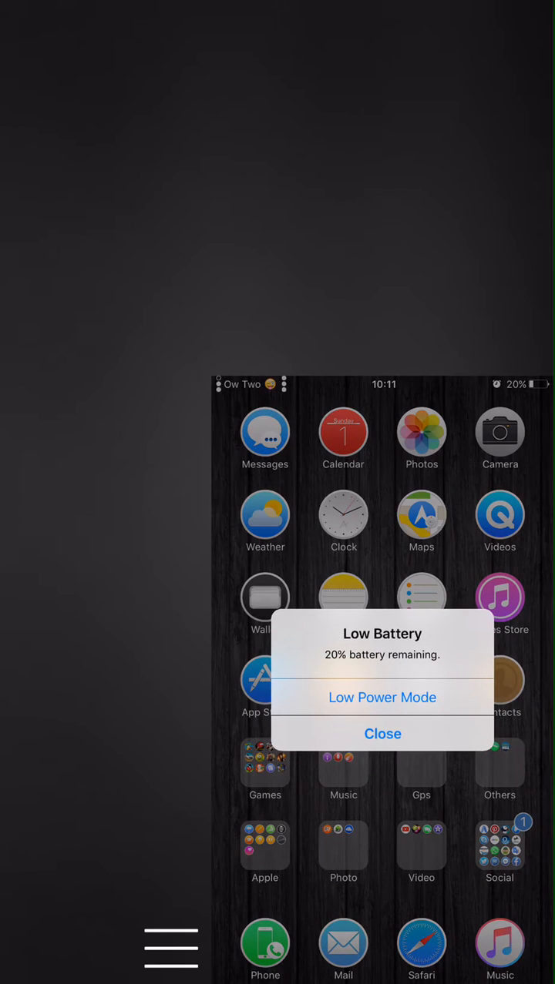
{"action": "left_click", "coordinate": [382, 733]}
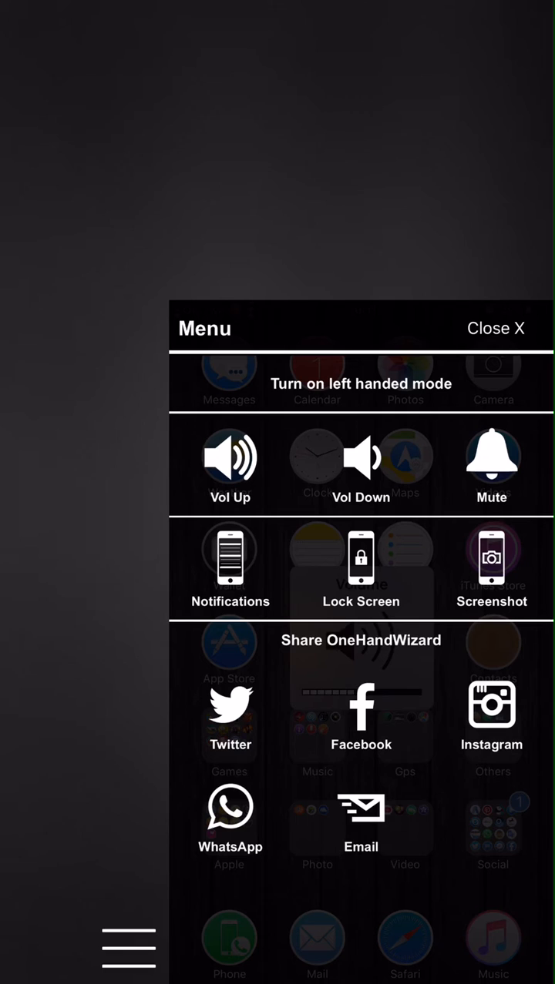
- Toggle Mute on and off, close and reopen the menu, then exit to a full-size home screen
{"action": "left_click", "coordinate": [492, 459]}
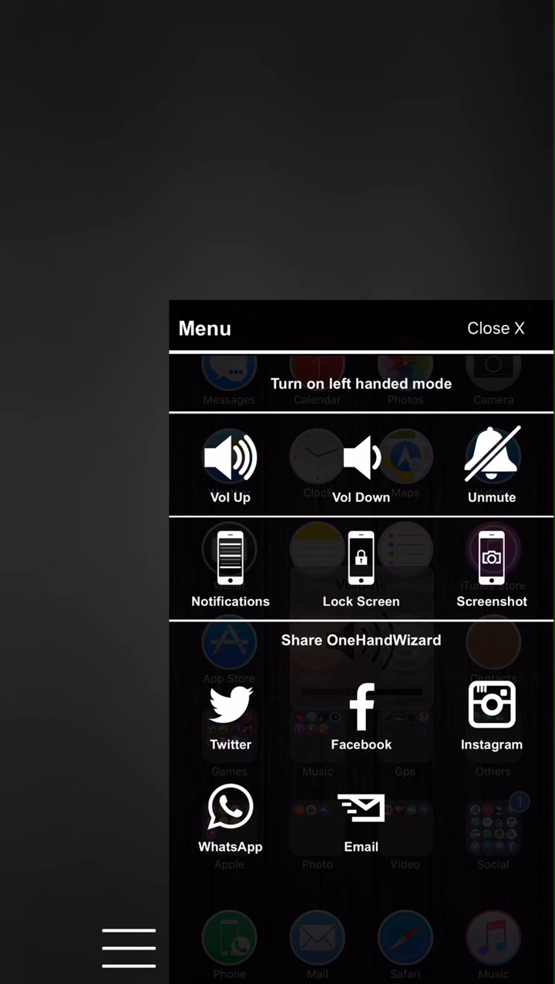
{"action": "left_click", "coordinate": [491, 459]}
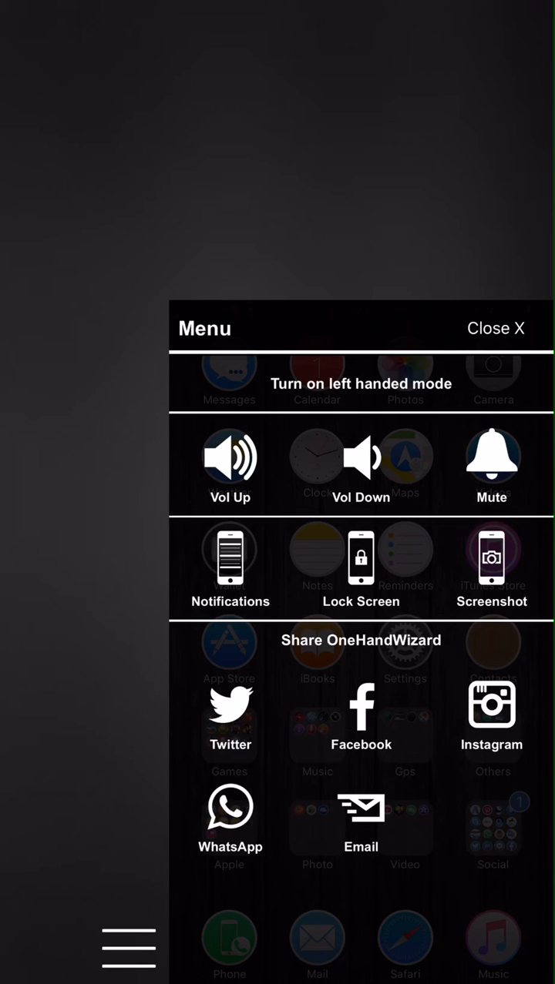
{"action": "left_click", "coordinate": [496, 328]}
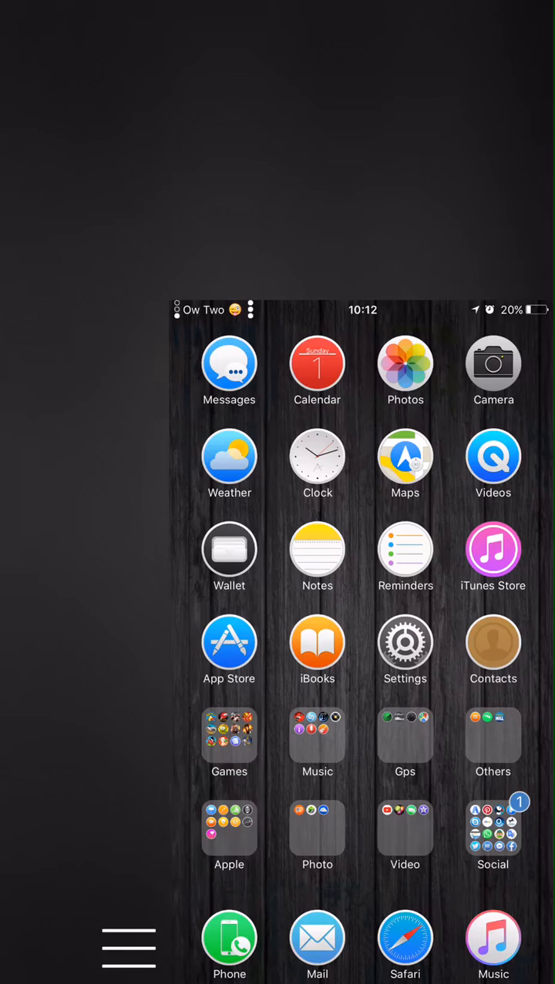
{"action": "left_click", "coordinate": [129, 949]}
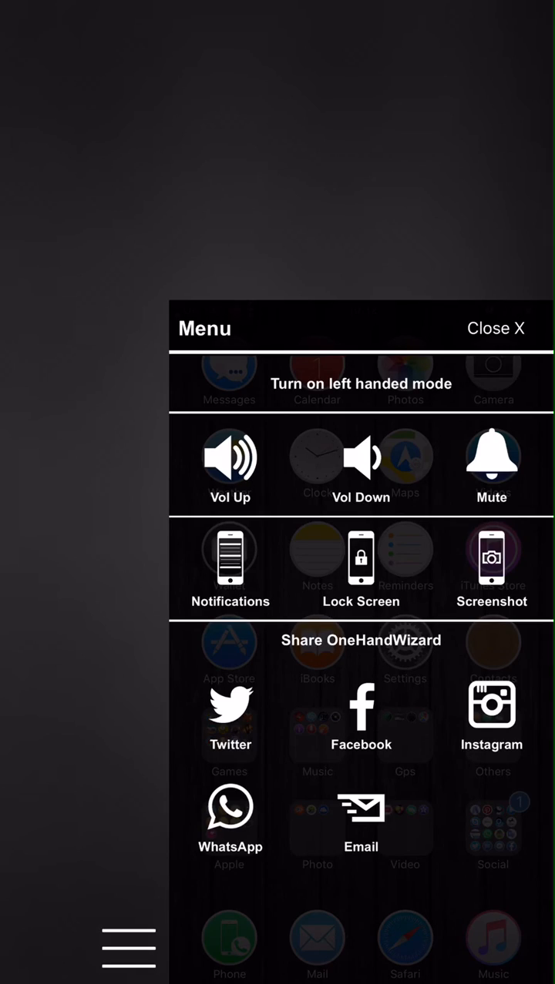
{"action": "left_click", "coordinate": [496, 328]}
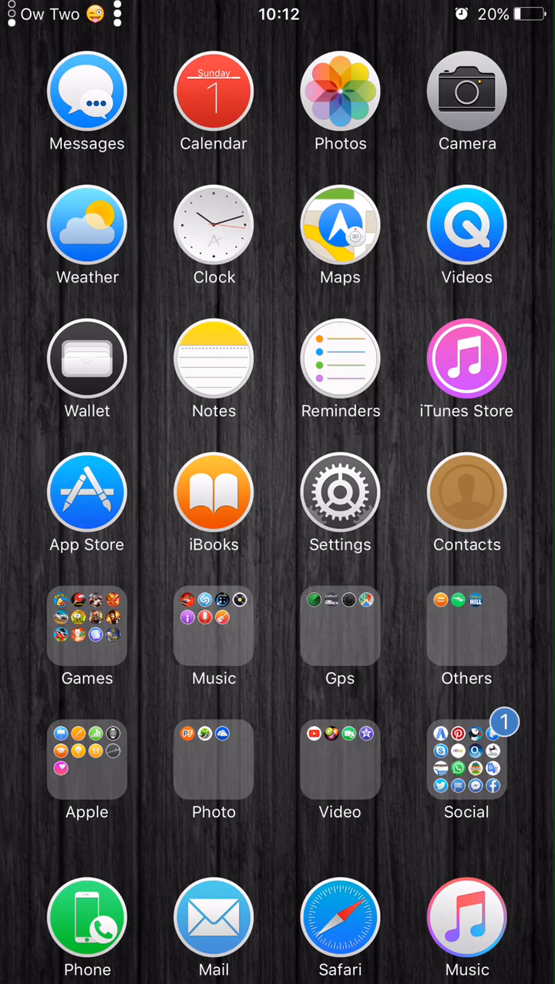
- Review OneHandWizard Settings and its Assign Alternate Launch Action choices, then return home
{"action": "left_click", "coordinate": [341, 496]}
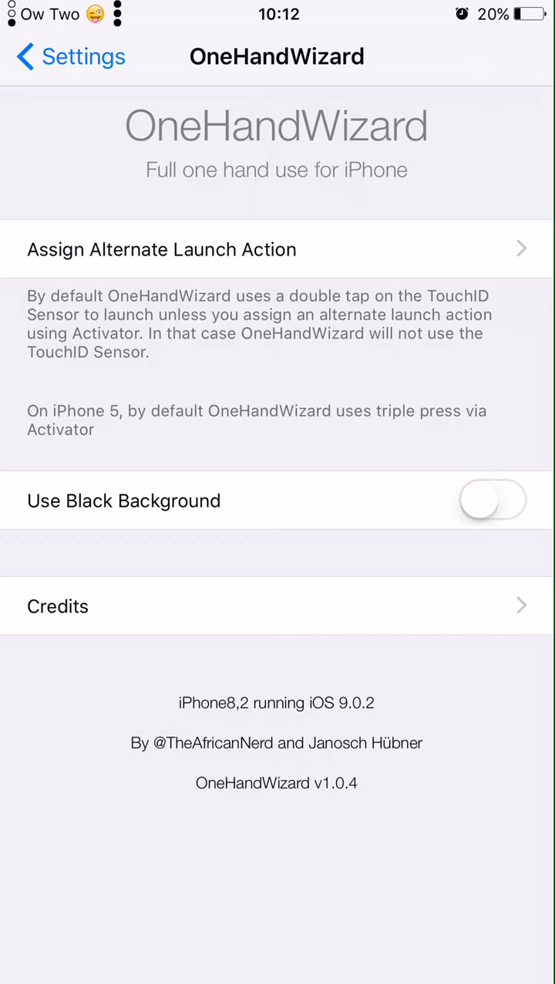
{"action": "left_click", "coordinate": [162, 249]}
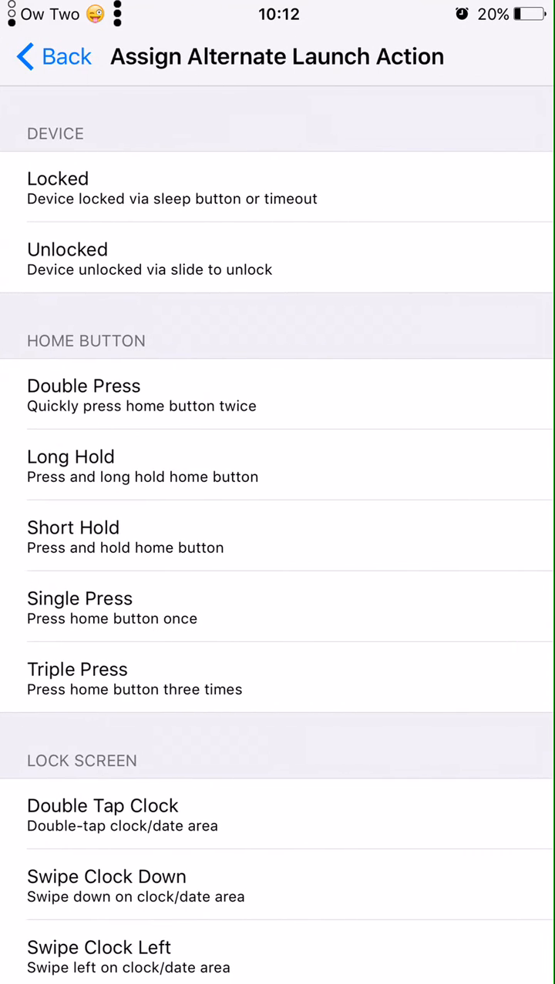
{"action": "left_click", "coordinate": [46, 55]}
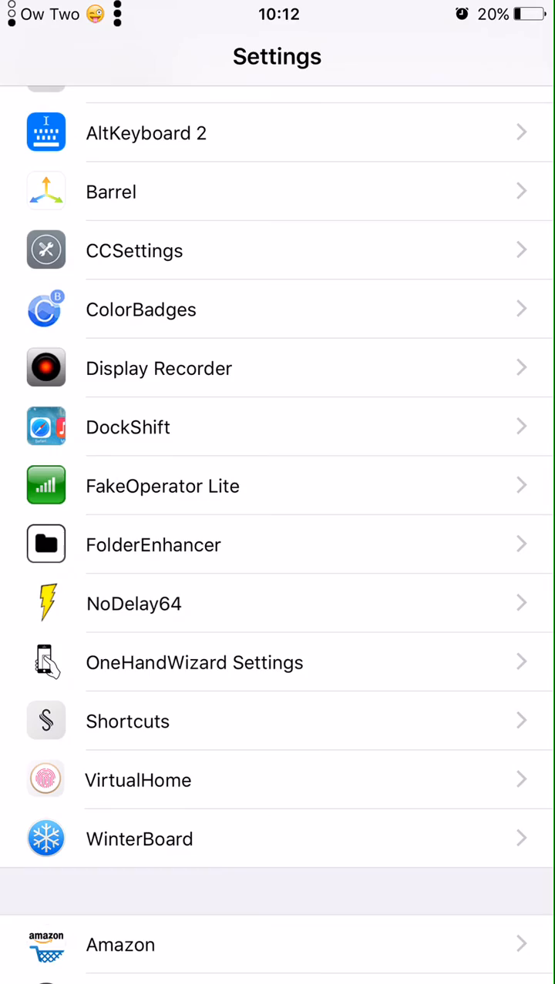
{"action": "key", "text": "home"}
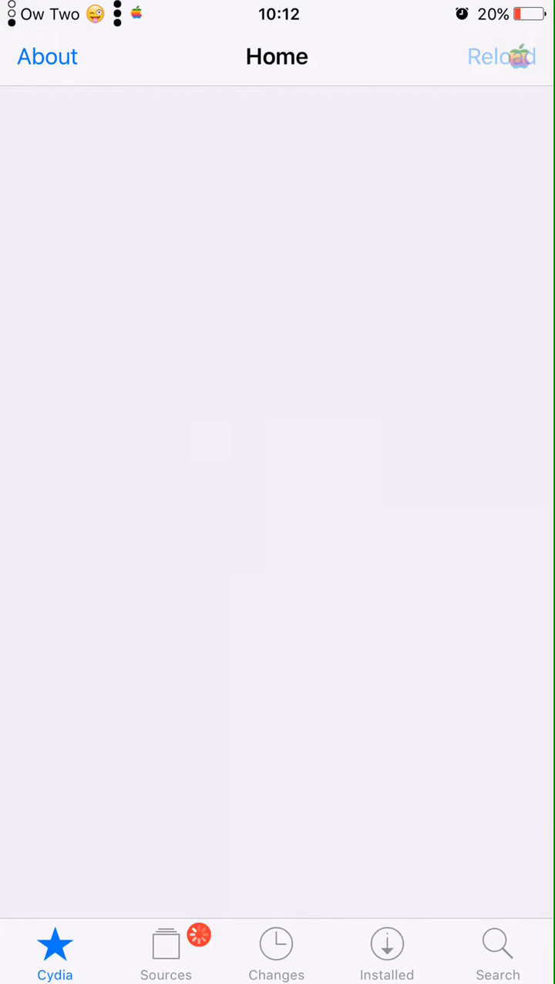
- Search Cydia for 'Onehand' and open the OneHandWizard package details (version 1.0.5)
{"action": "left_click", "coordinate": [500, 56]}
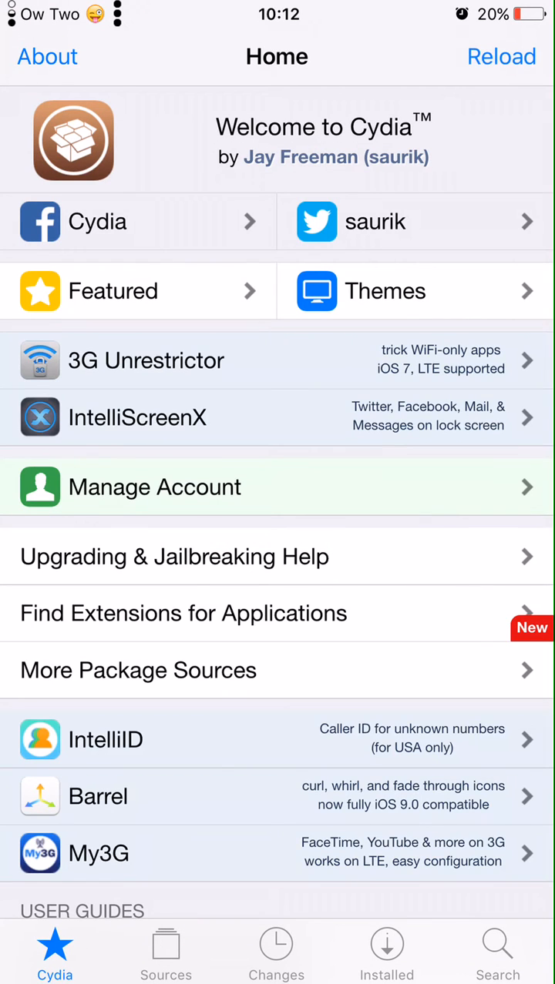
{"action": "left_click", "coordinate": [496, 952]}
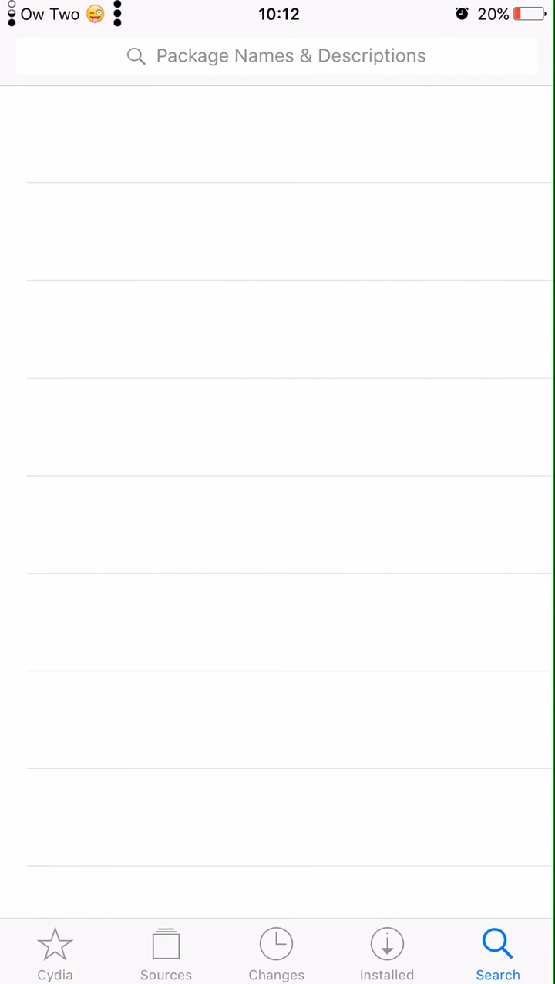
{"action": "left_click", "coordinate": [277, 55]}
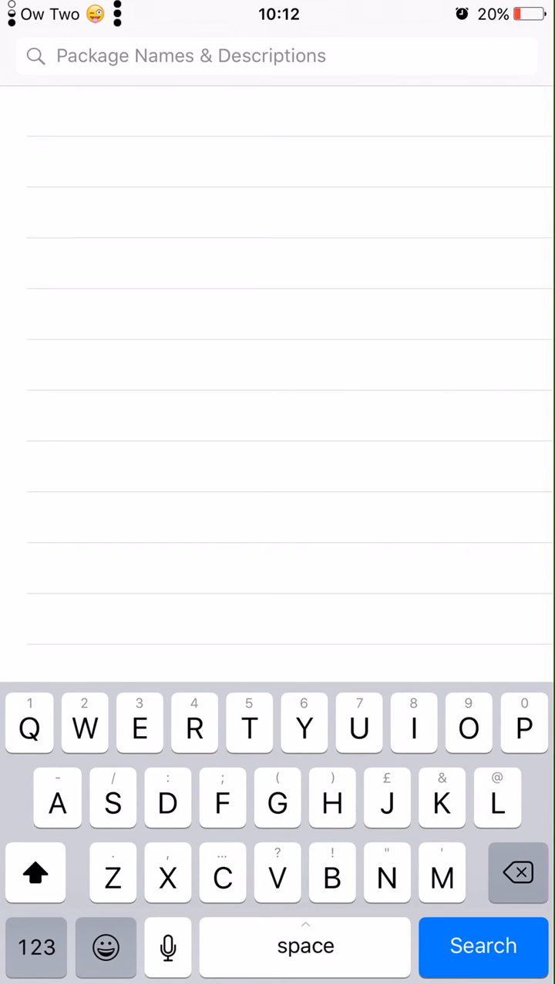
{"action": "type", "text": "Onehand"}
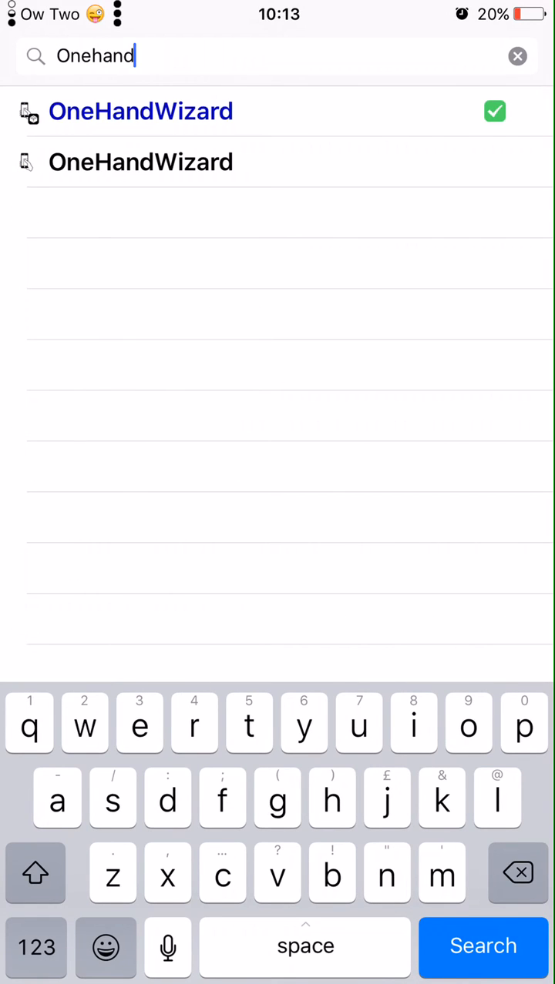
{"action": "left_click", "coordinate": [140, 111]}
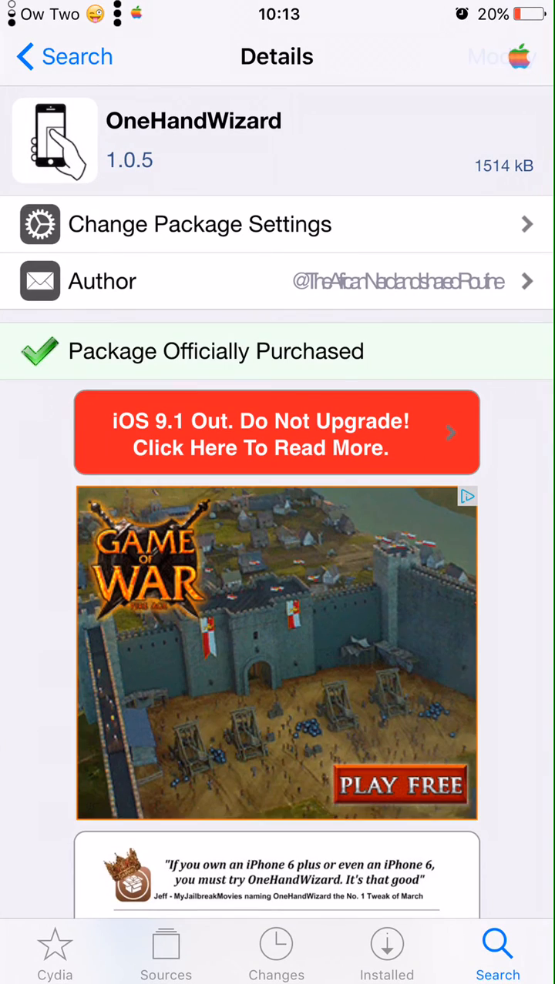
- Scroll the package details, then go back to the OneHandWizard search results
{"action": "scroll", "scroll_direction": "down", "scroll_amount": 3}
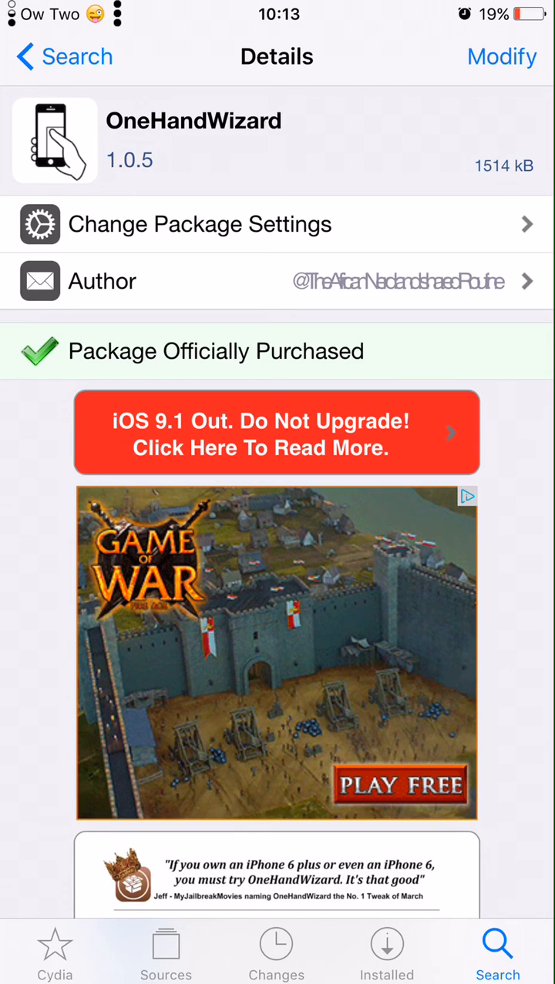
{"action": "left_click", "coordinate": [55, 952]}
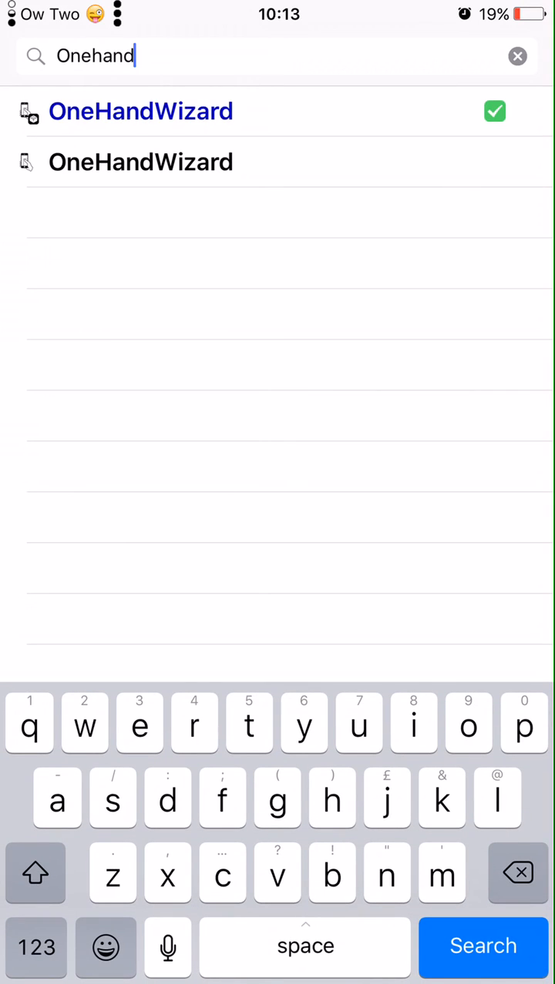
- Clear the 'Onehand' search text, leaving the search field empty
{"action": "left_click", "coordinate": [140, 111]}
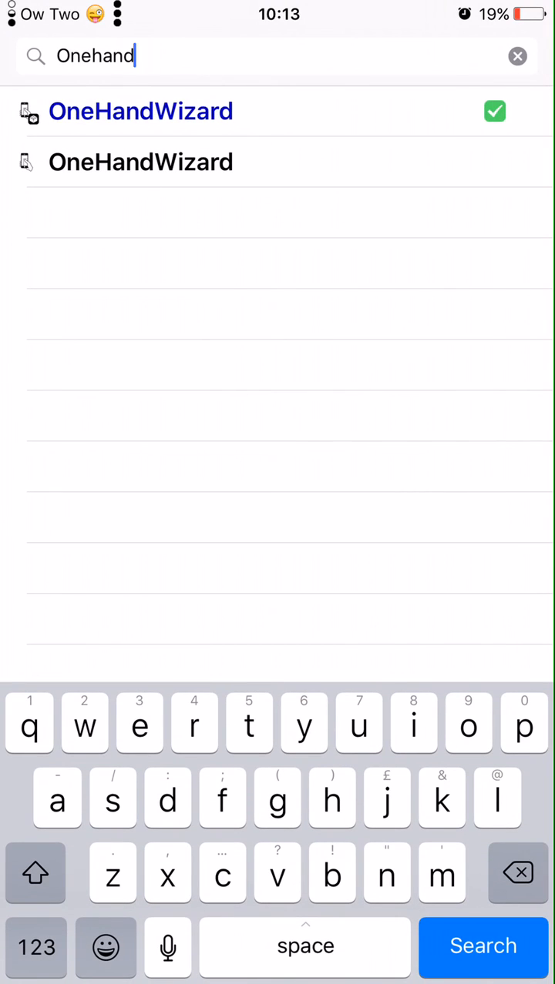
{"action": "left_click", "coordinate": [517, 55]}
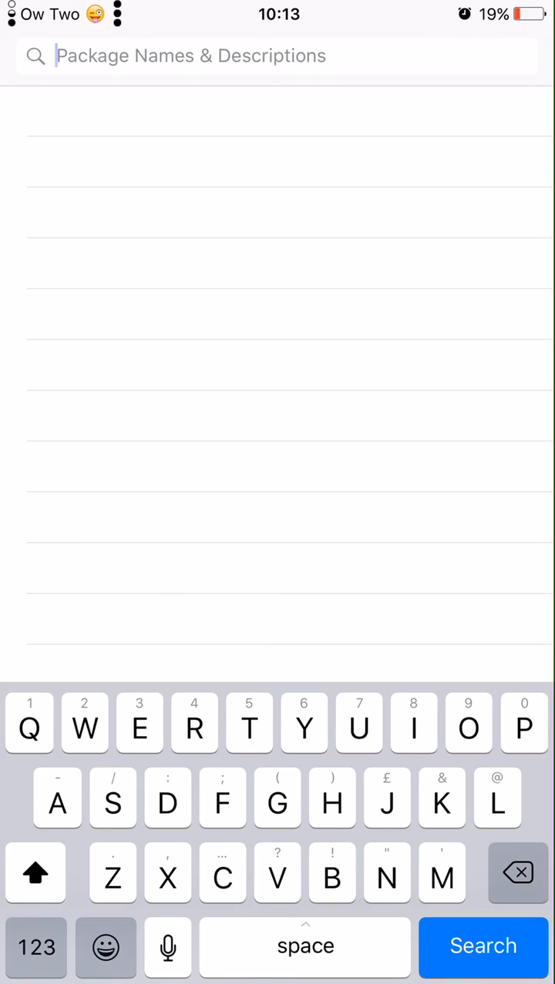